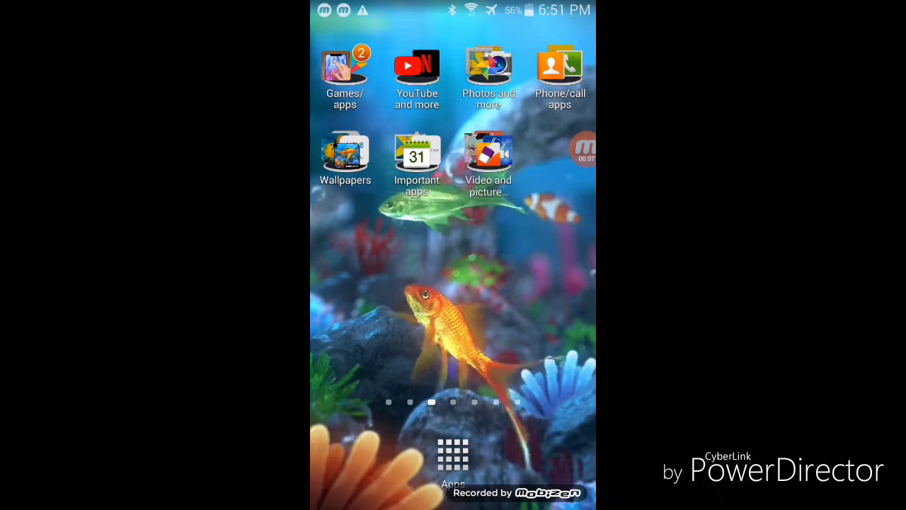
Launch Mobizen from the Video and picture editors folder on the home screen.
left_click(487, 155)
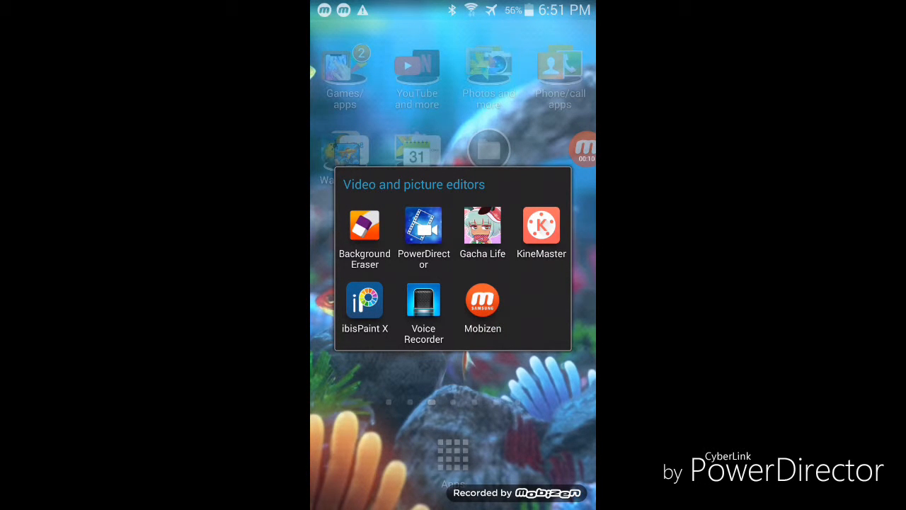
left_click(493, 172)
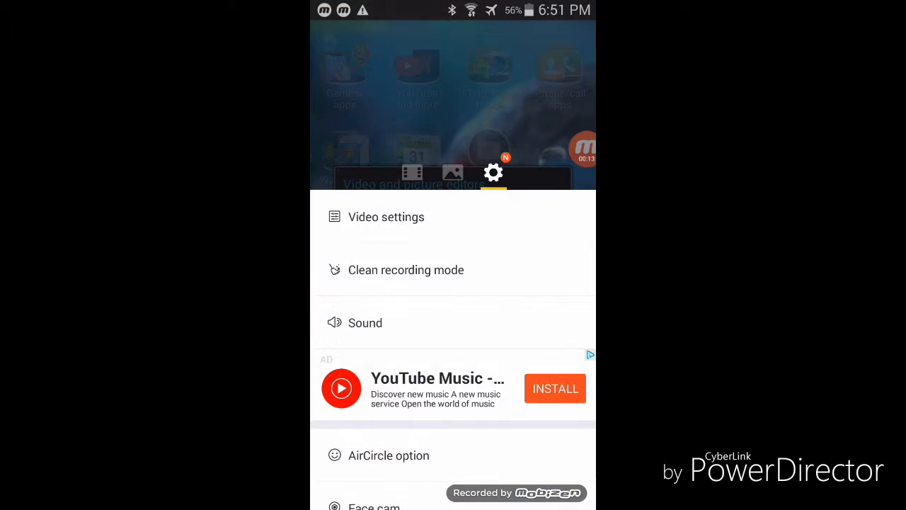
Scroll the Settings list down to AirCircle option and enter its appearance page.
left_click(412, 172)
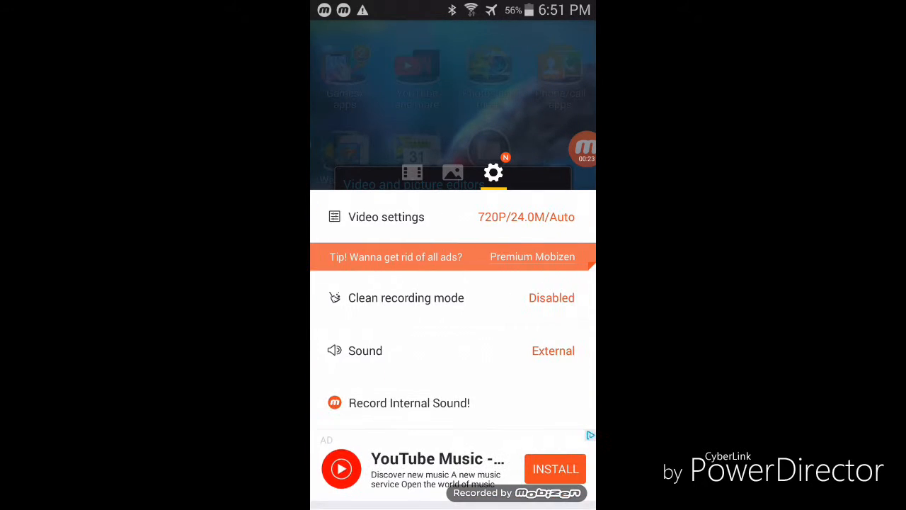
scroll("down", 3)
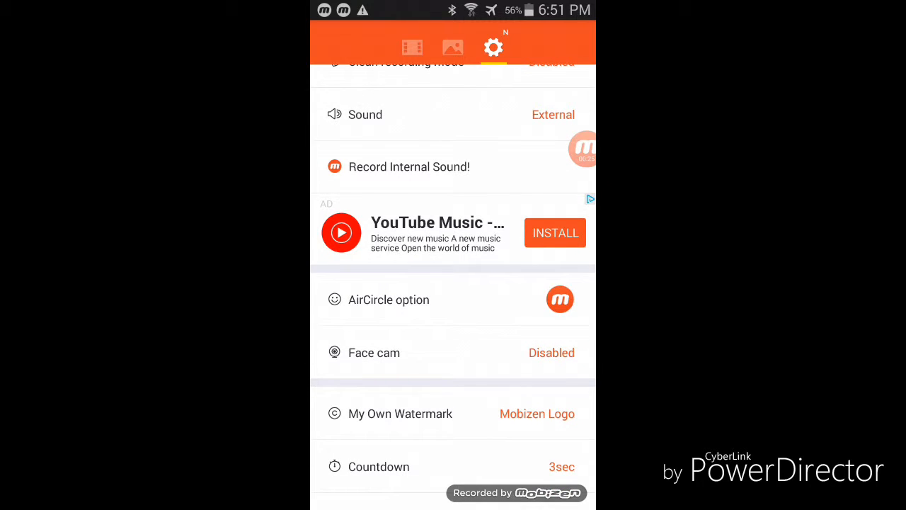
left_click(373, 352)
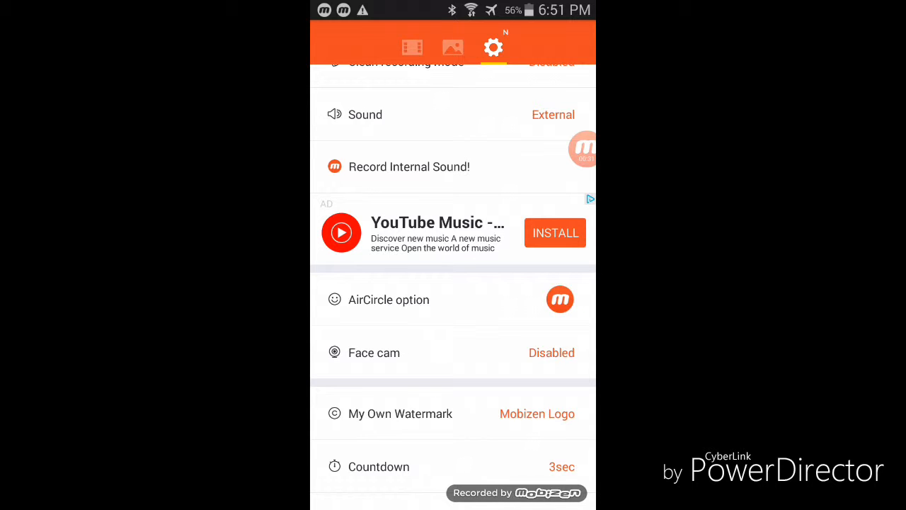
left_click(388, 300)
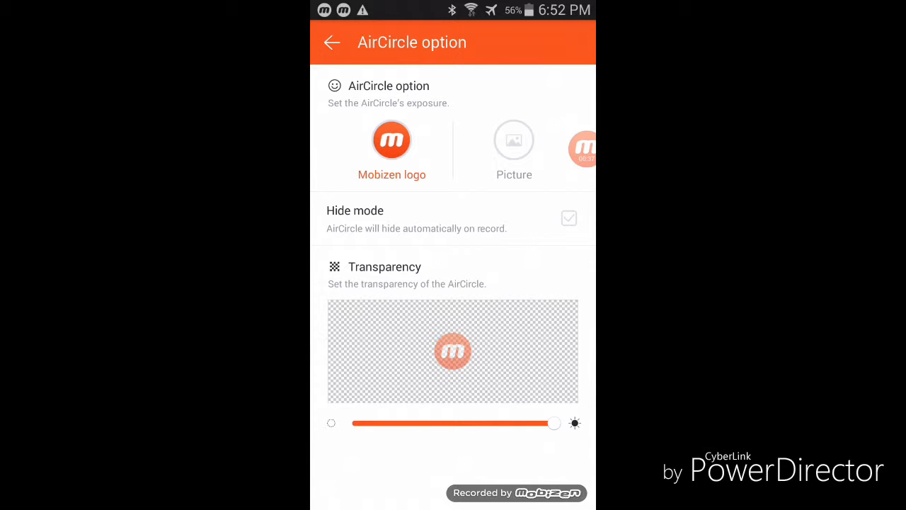
Switch the AirCircle from Mobizen logo to Picture and bring up the gallery picker.
left_click(514, 138)
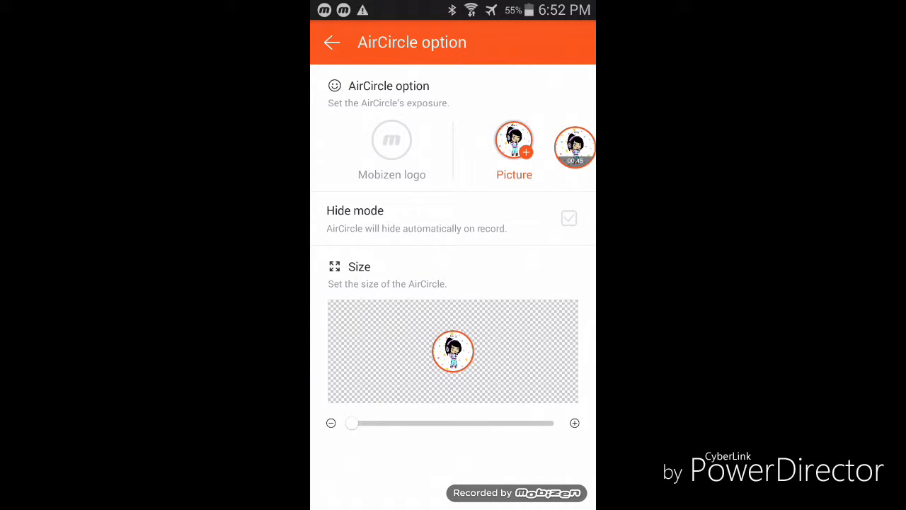
left_click(525, 153)
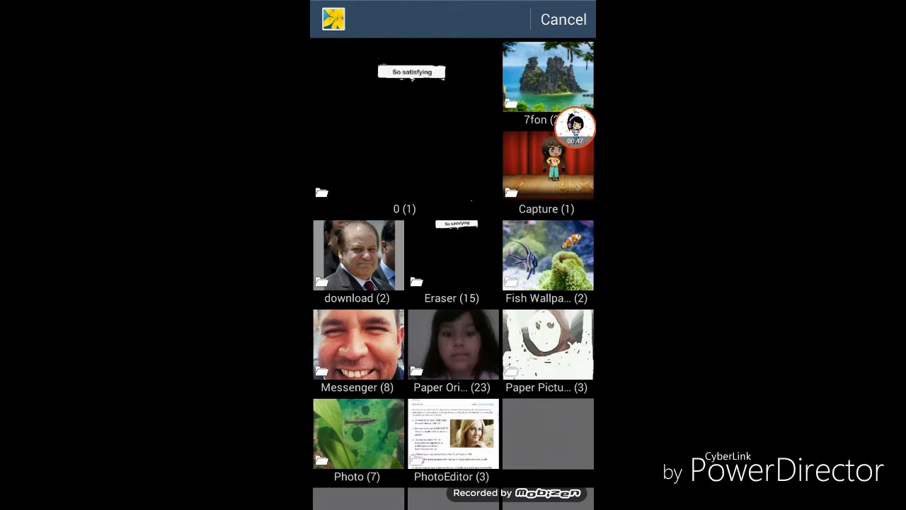
Choose a blue photo from the gallery as the AirCircle picture and reopen the replace prompt.
scroll("down", 3)
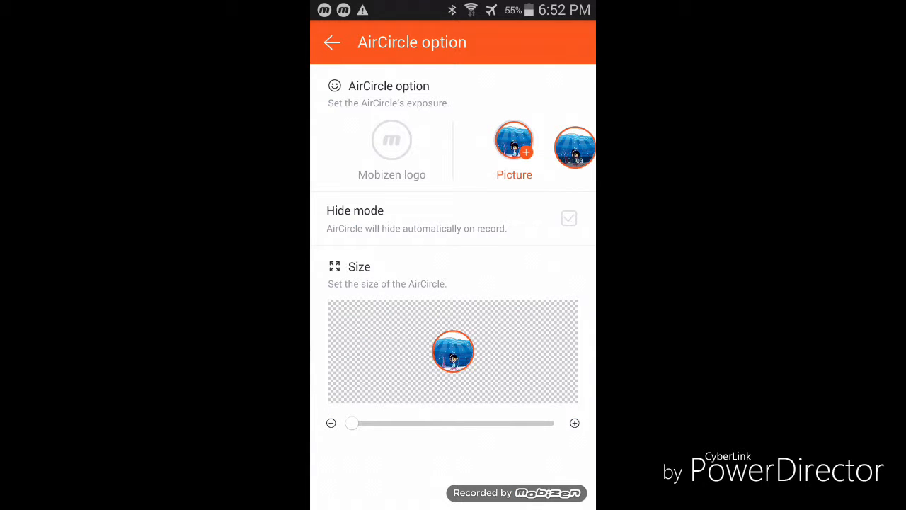
left_click(513, 138)
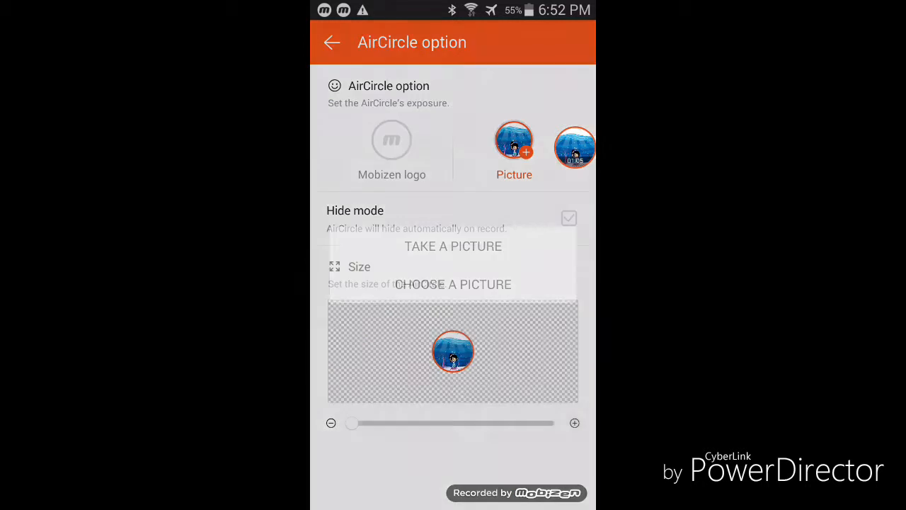